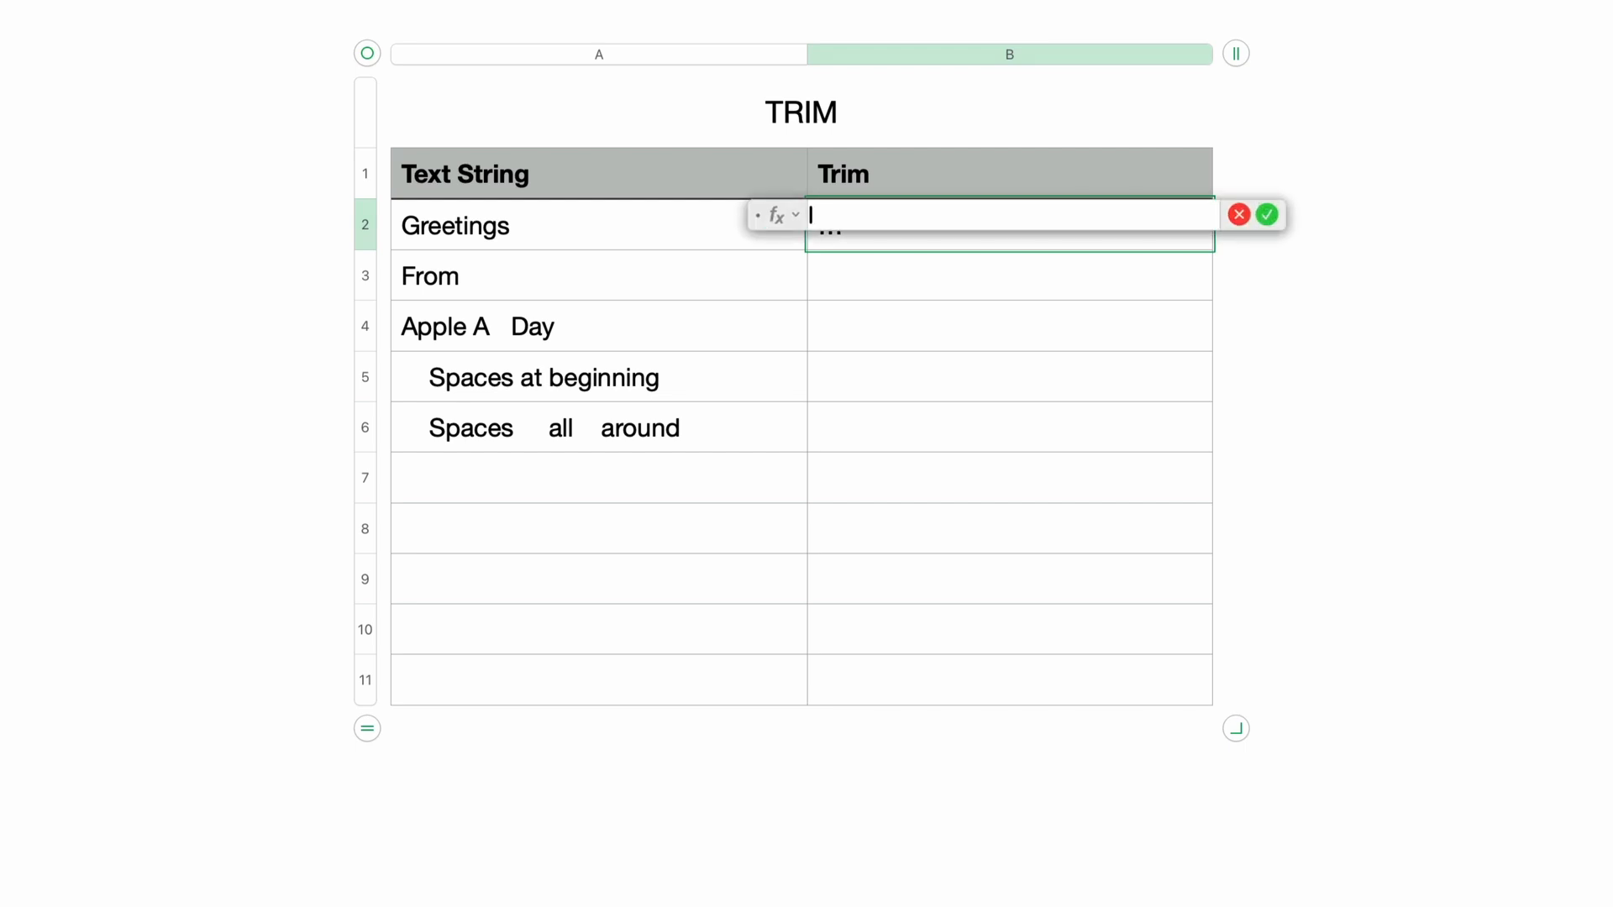
Step: Enter =TRIM in B2 and choose the TRIM function from the suggestions
{"action": "type", "text": "TRIM"}
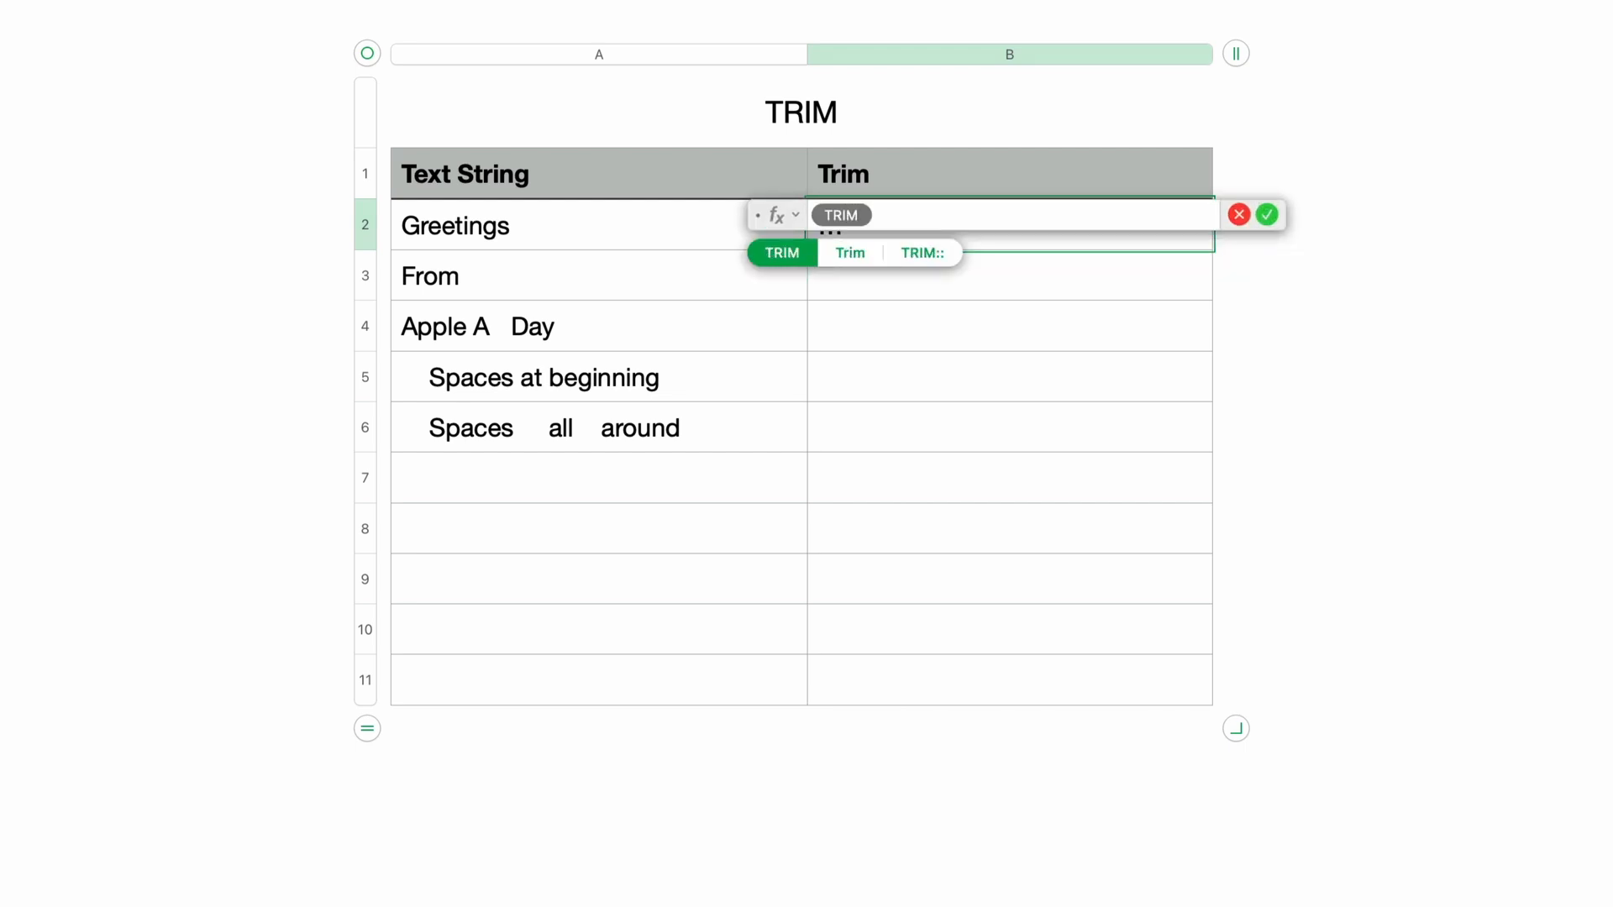
{"action": "left_click", "coordinate": [782, 252]}
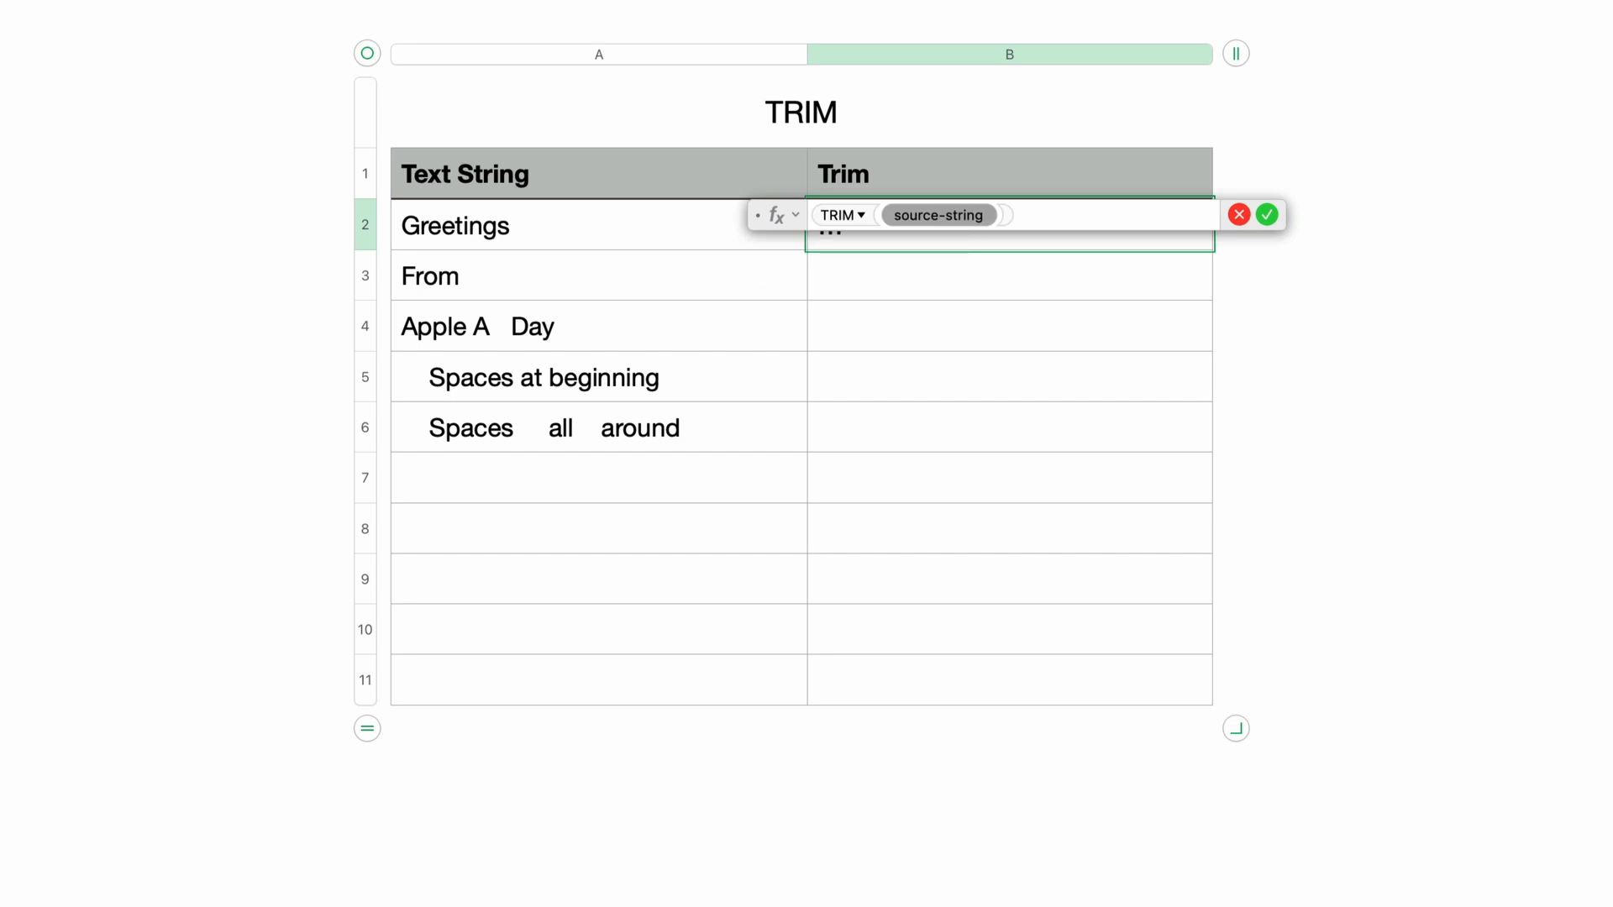
{"action": "mouse_move", "coordinate": [603, 240]}
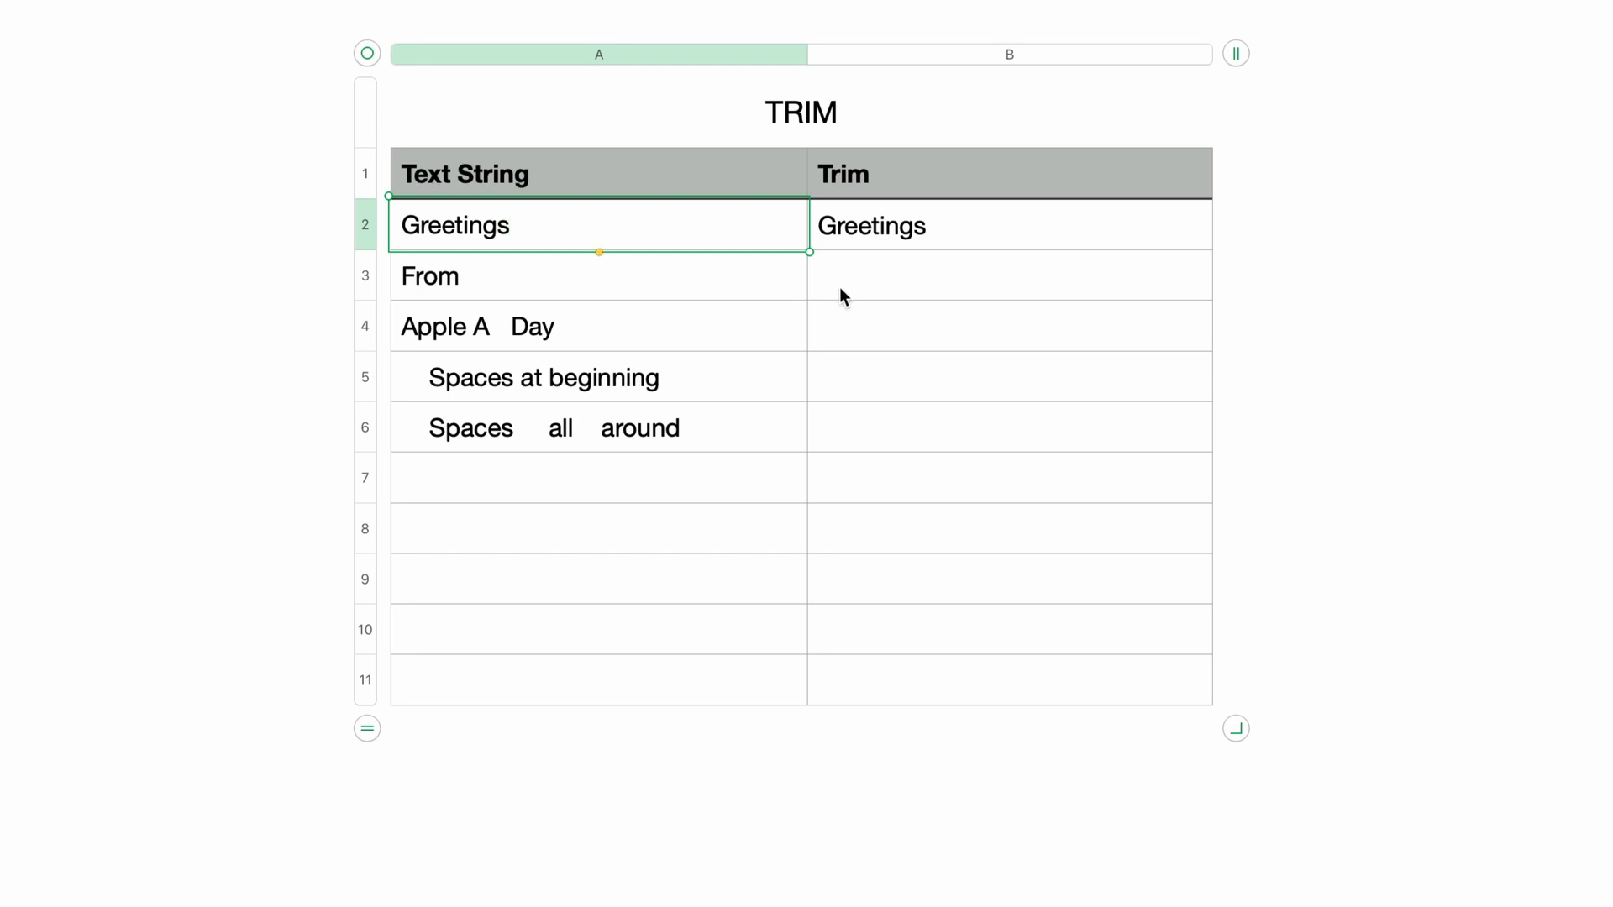
Step: Fill the TRIM formula from B2 down to B6, then check A3's trailing spaces against B3
{"action": "left_click", "coordinate": [1009, 225]}
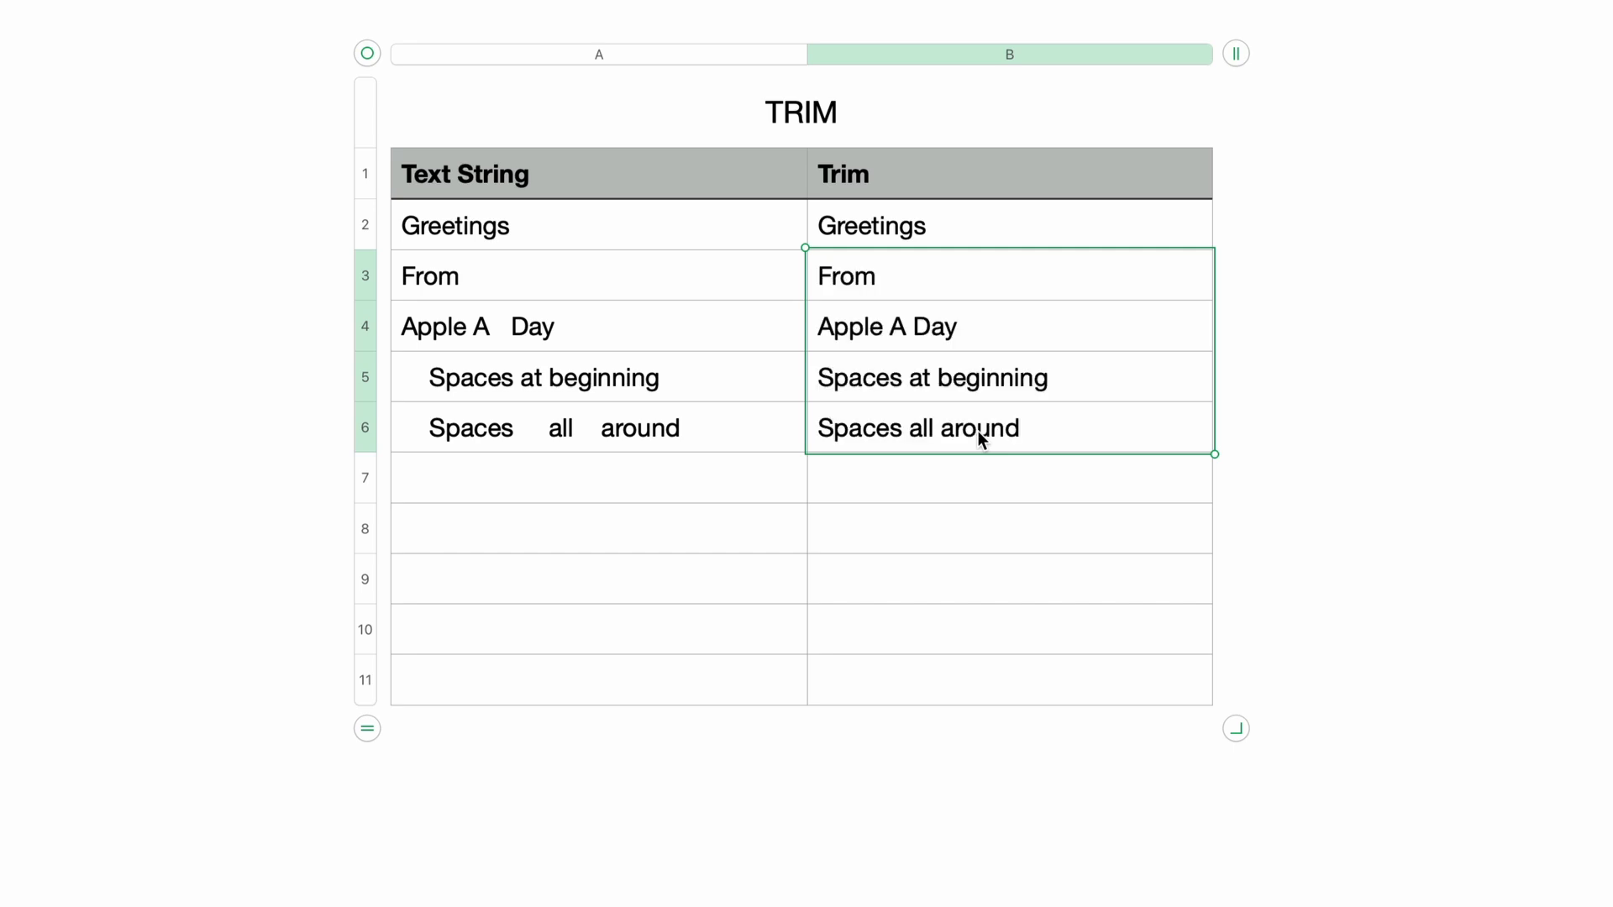
{"action": "left_click", "coordinate": [499, 275]}
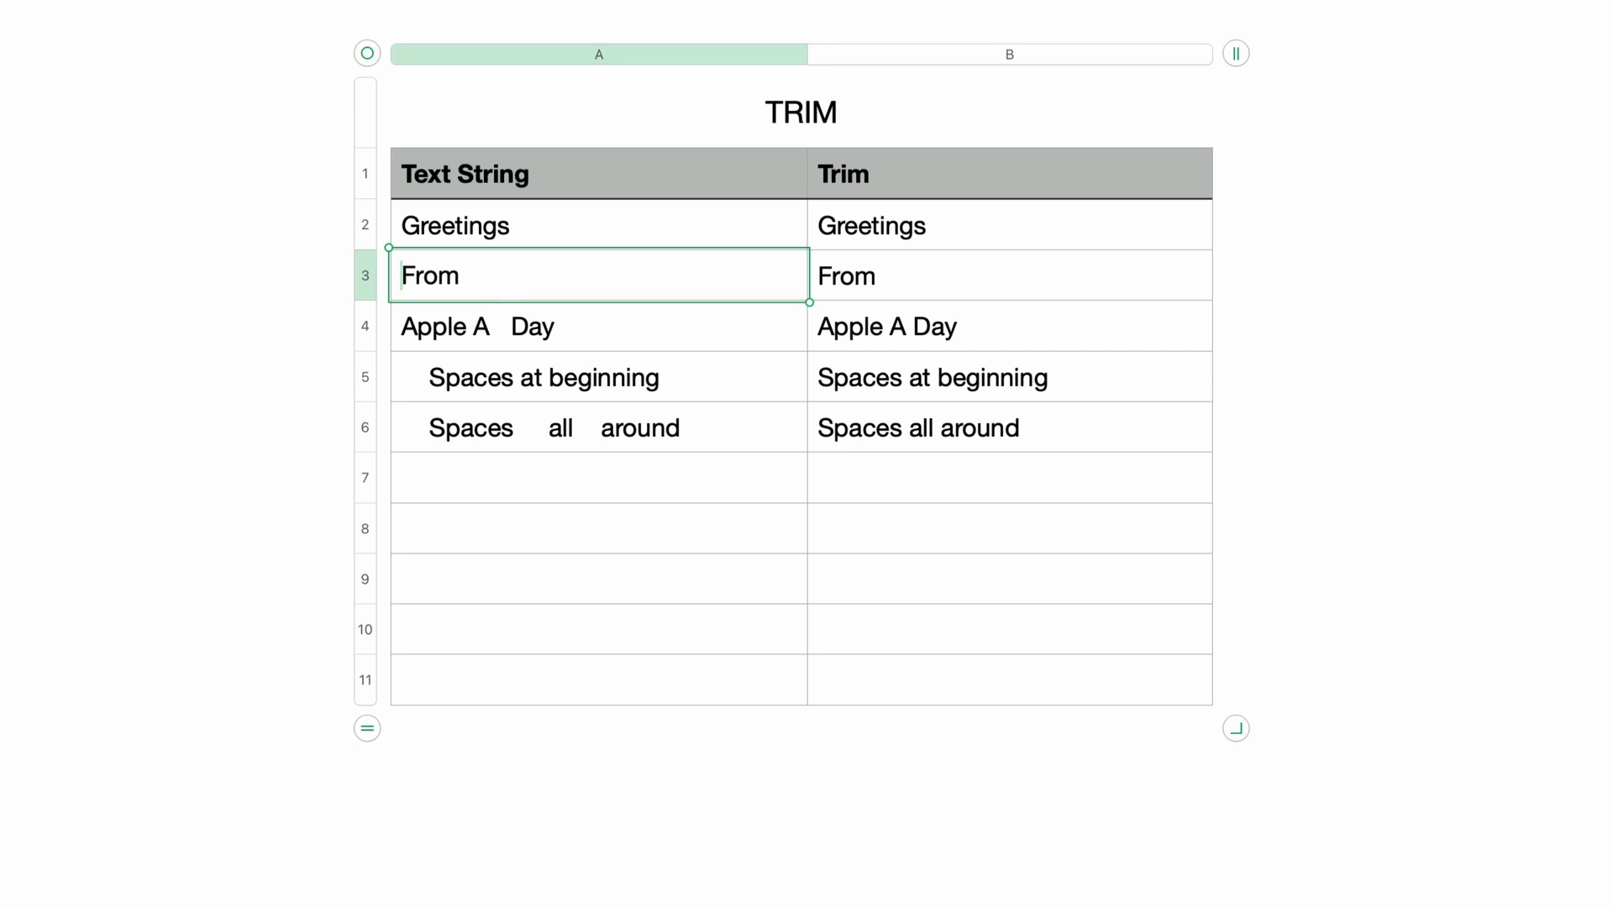
{"action": "double_click", "coordinate": [429, 274]}
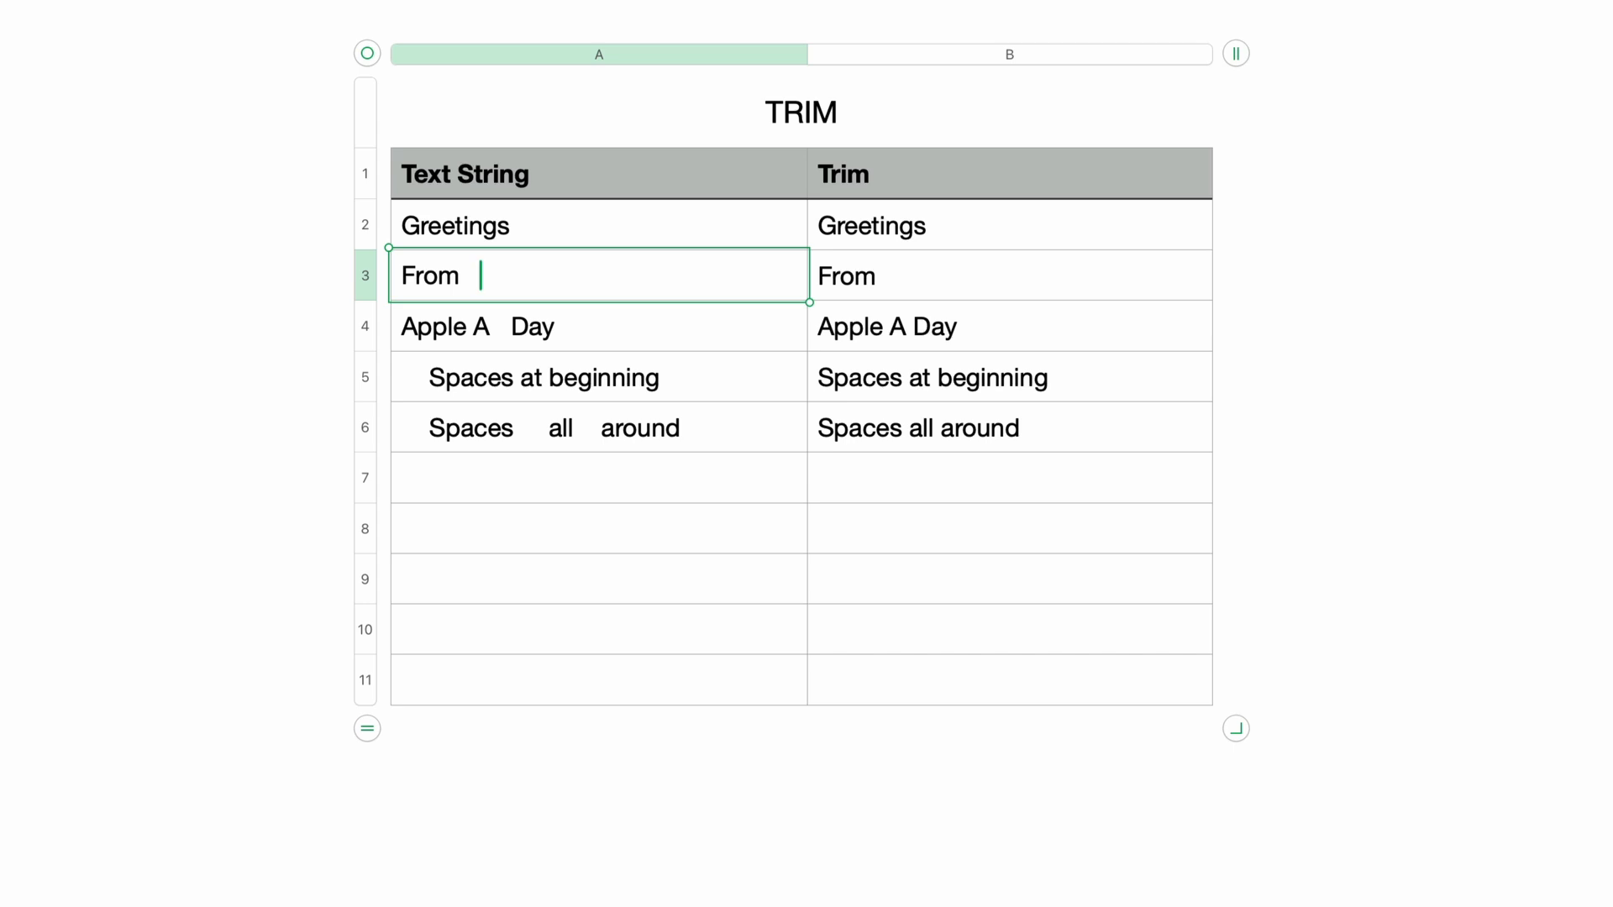
{"action": "left_click", "coordinate": [905, 274]}
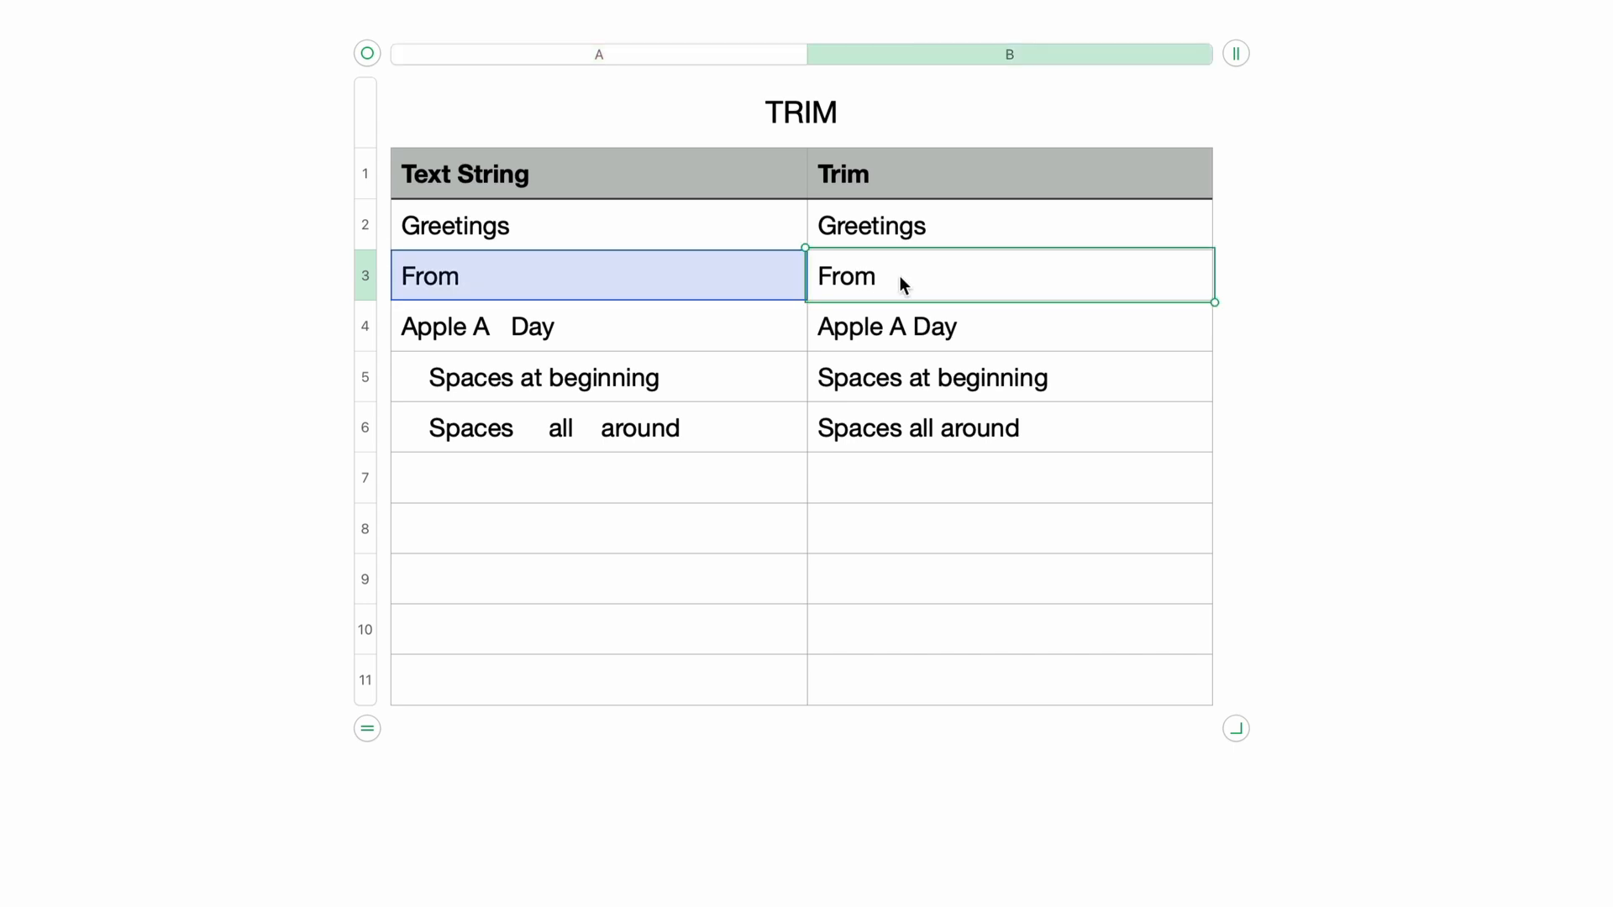
Step: Edit B3 to TRIM(A3)&"X" so it shows FromX with no trailing space
{"action": "double_click", "coordinate": [1009, 274]}
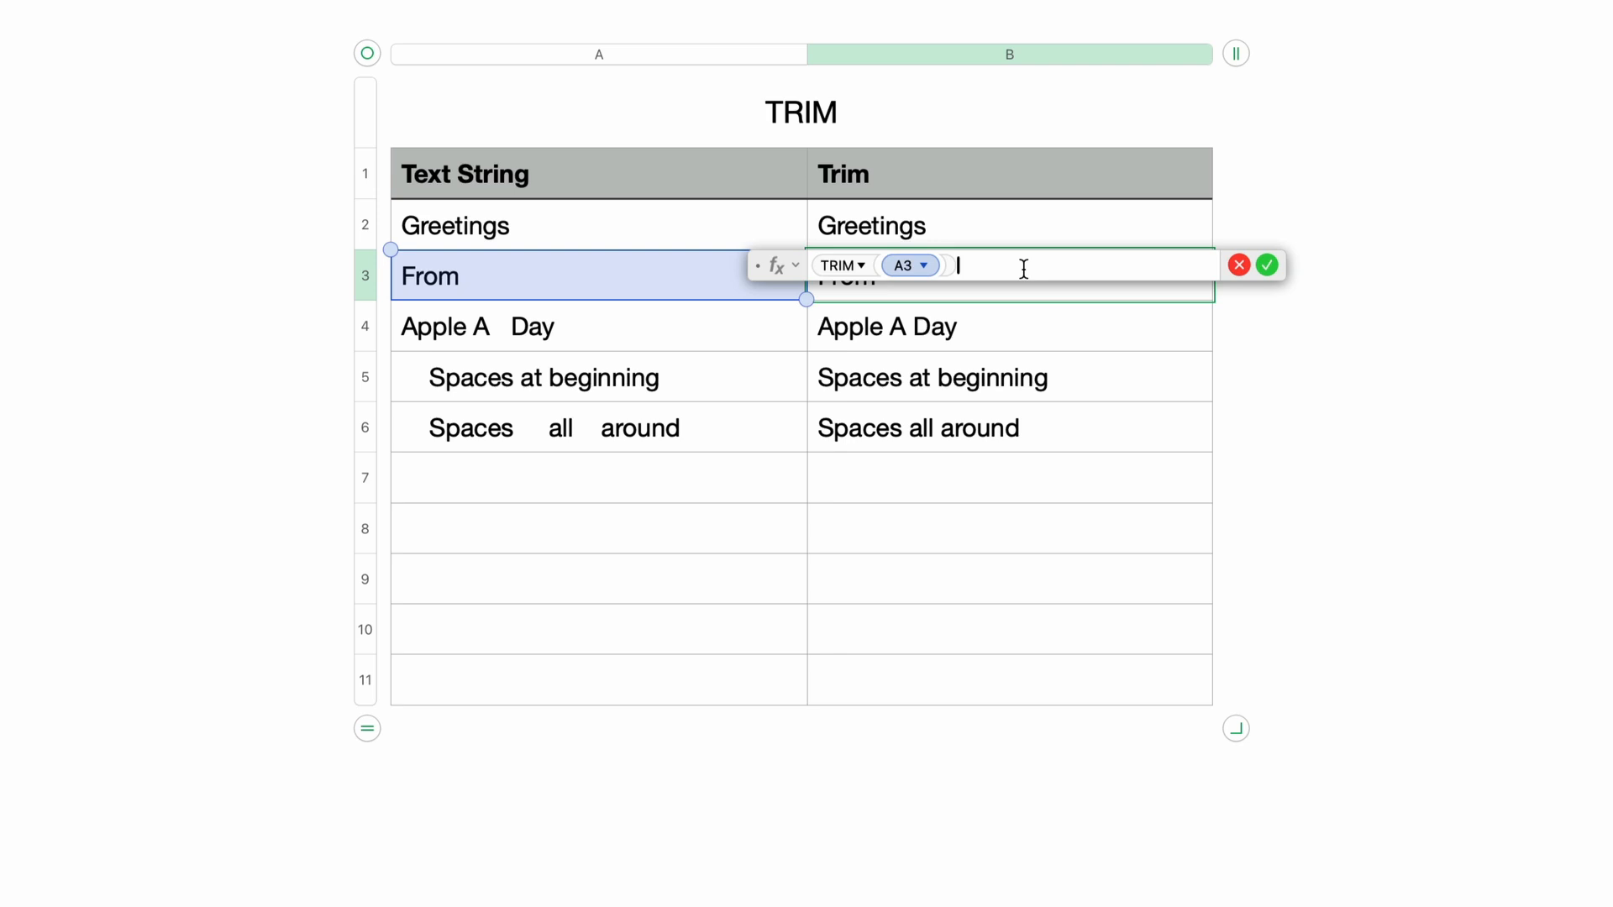
{"action": "type", "text": "&"}
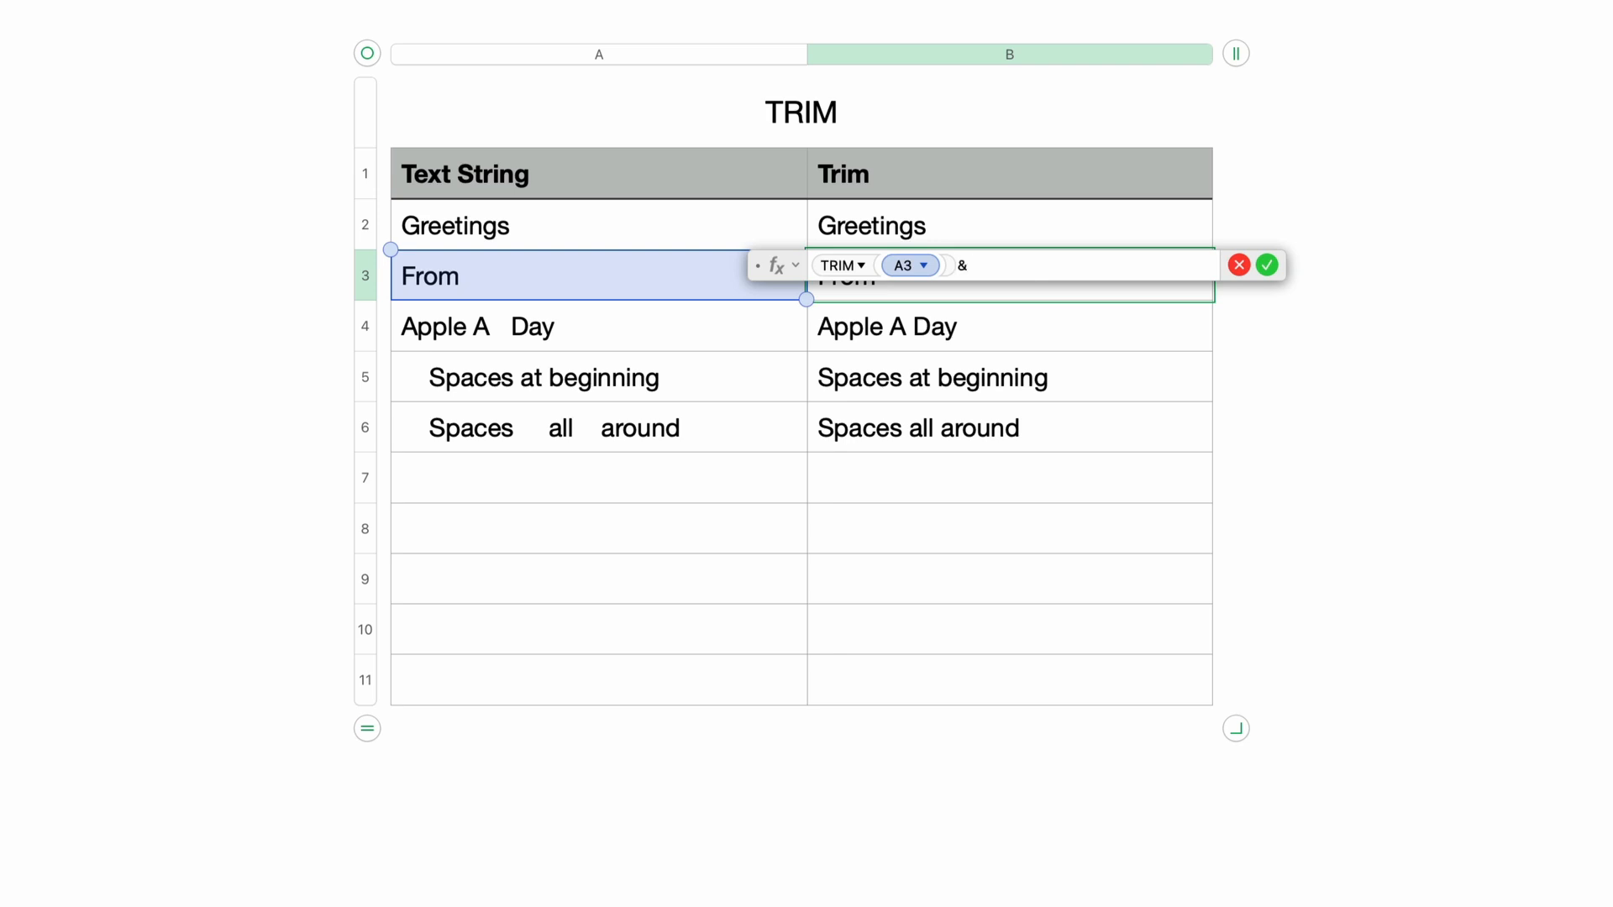
{"action": "type", "text": "\"X\""}
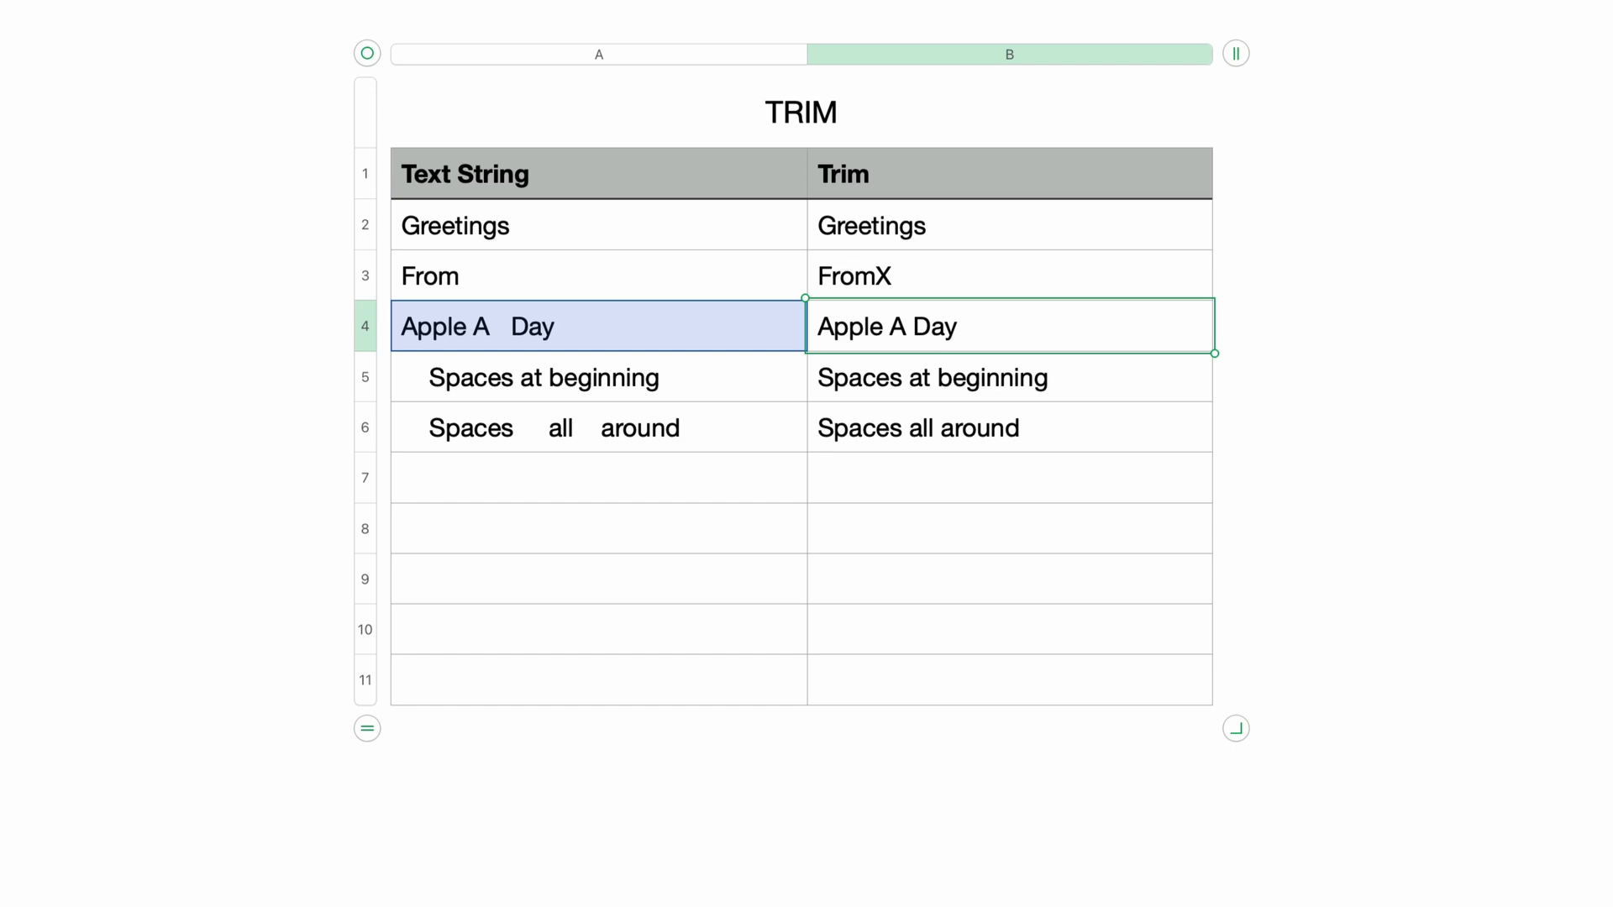
{"action": "mouse_move", "coordinate": [1069, 270]}
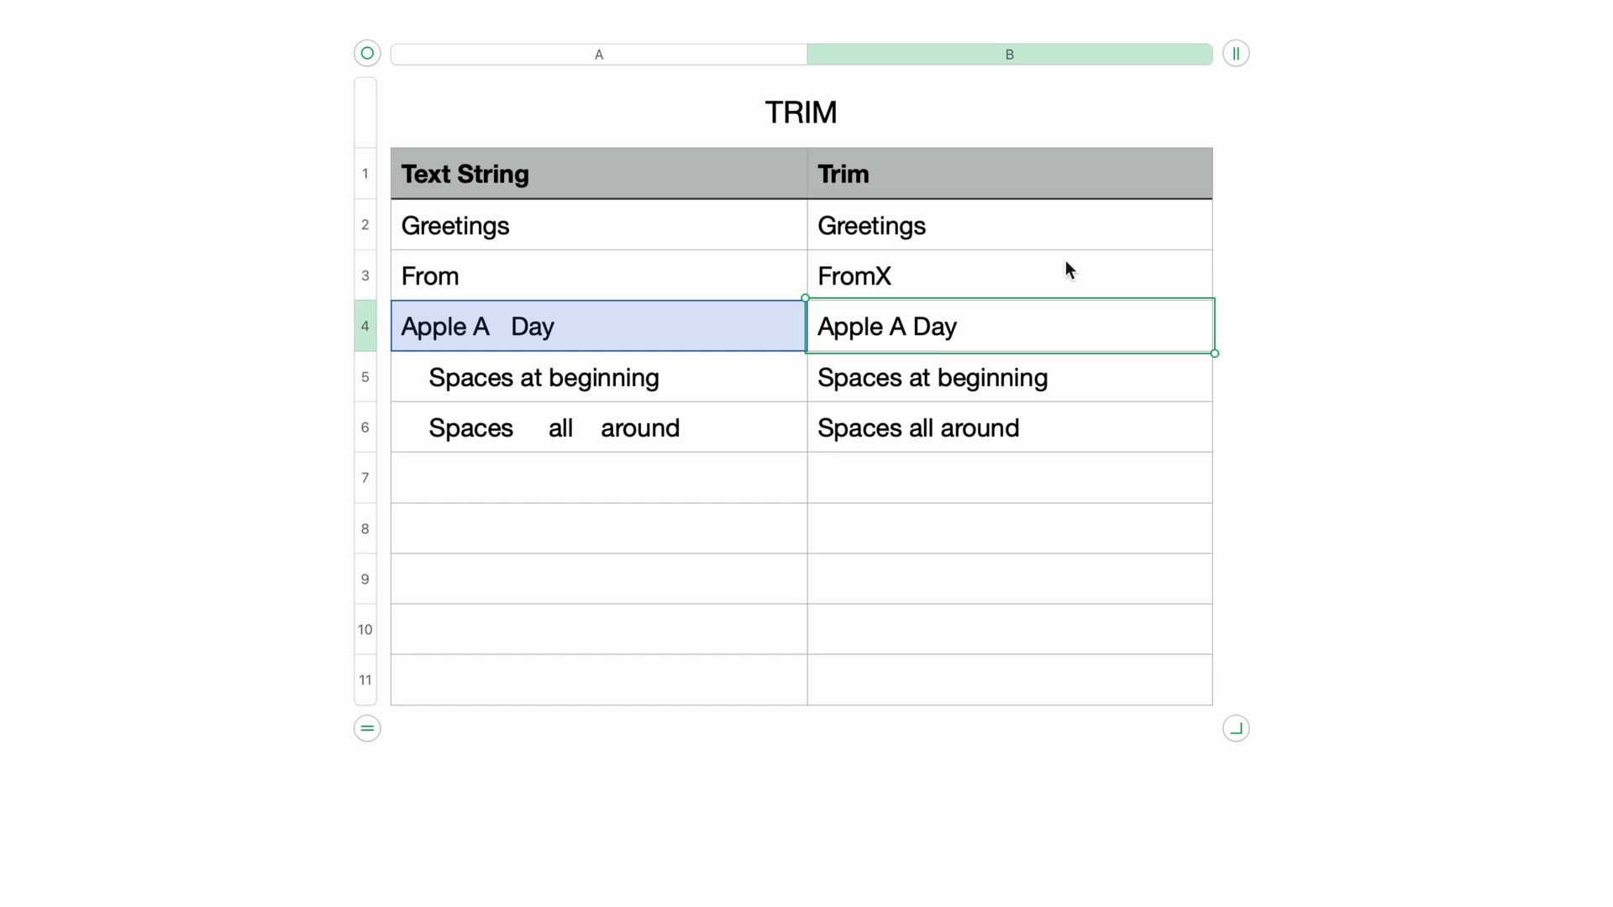
{"action": "left_click", "coordinate": [1010, 274]}
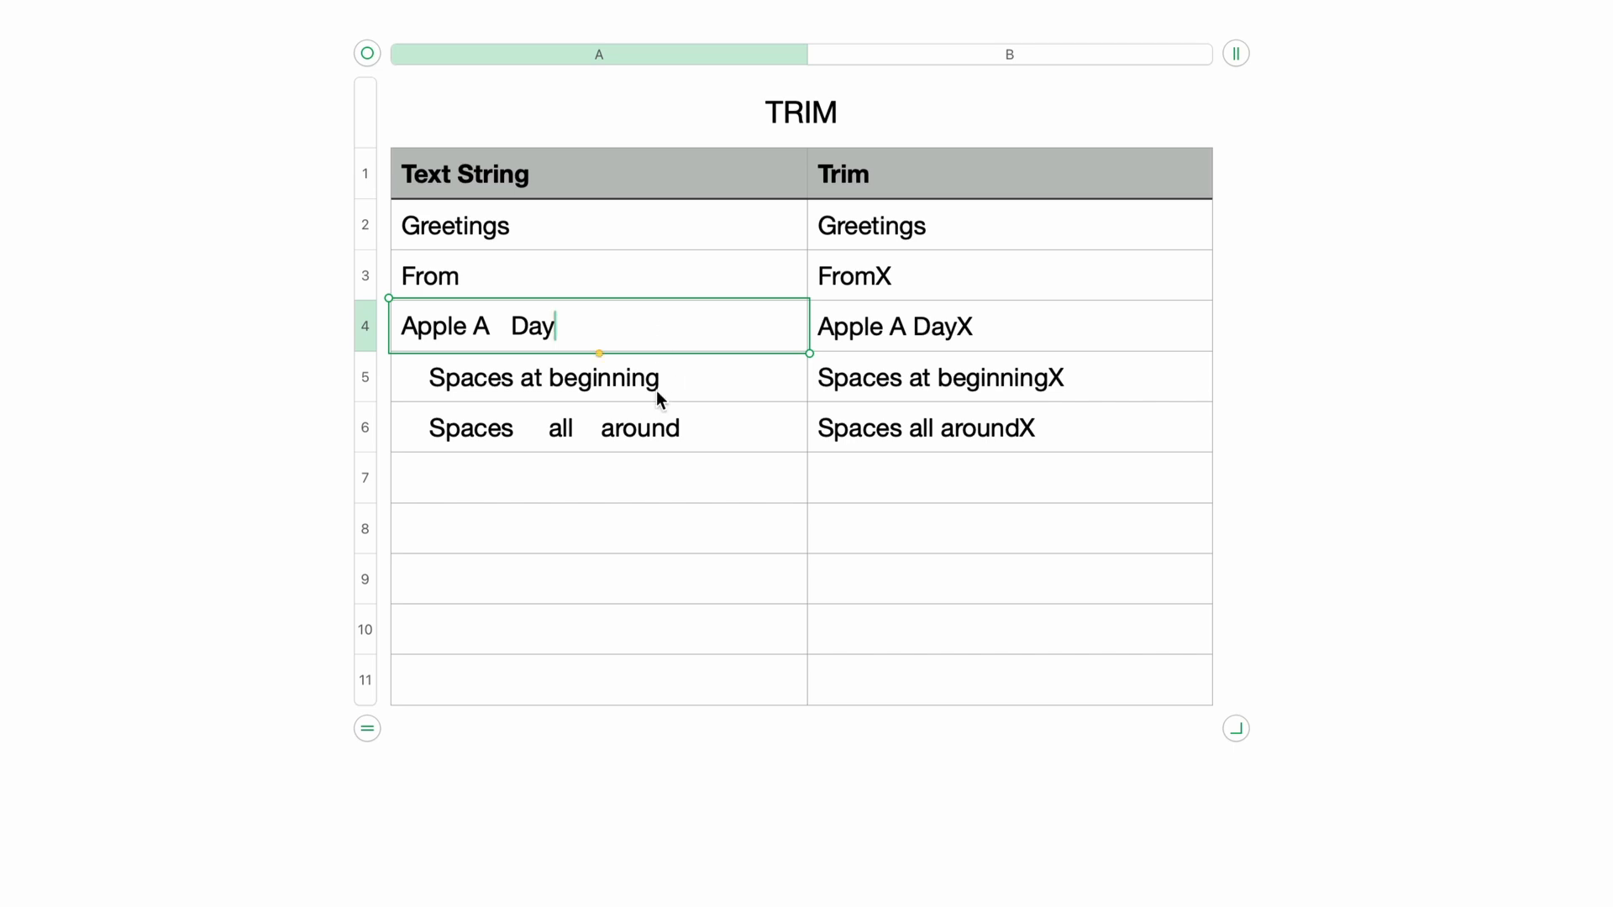
Step: Inspect the leading and inner spaces in A5 and the Spaces all around cell in A6
{"action": "left_click", "coordinate": [544, 378]}
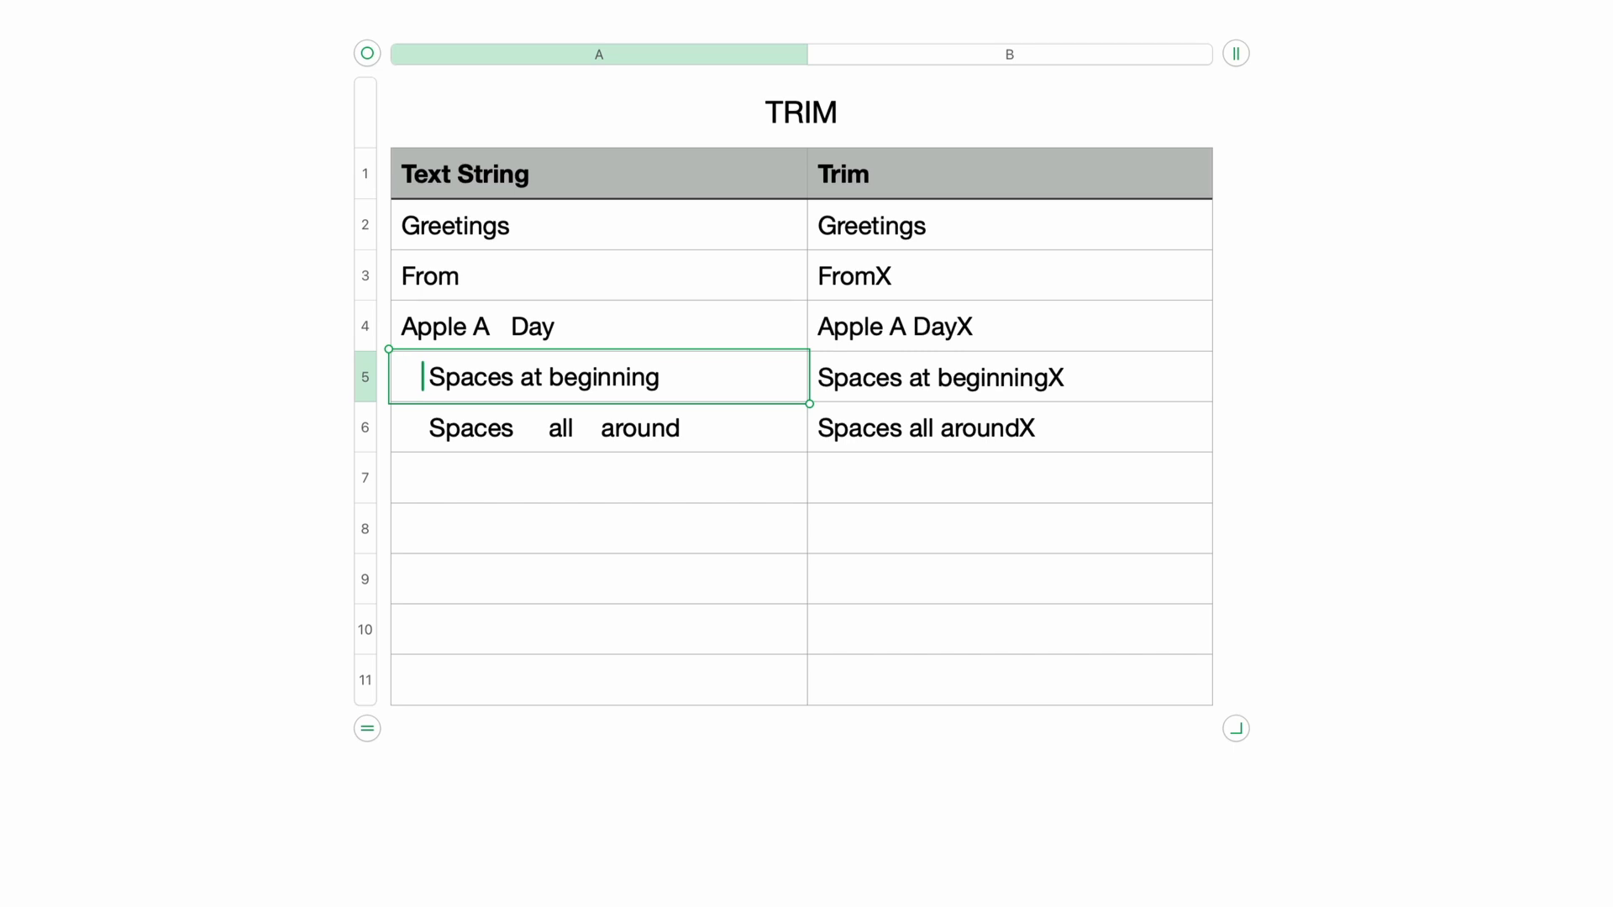
{"action": "left_click", "coordinate": [523, 377]}
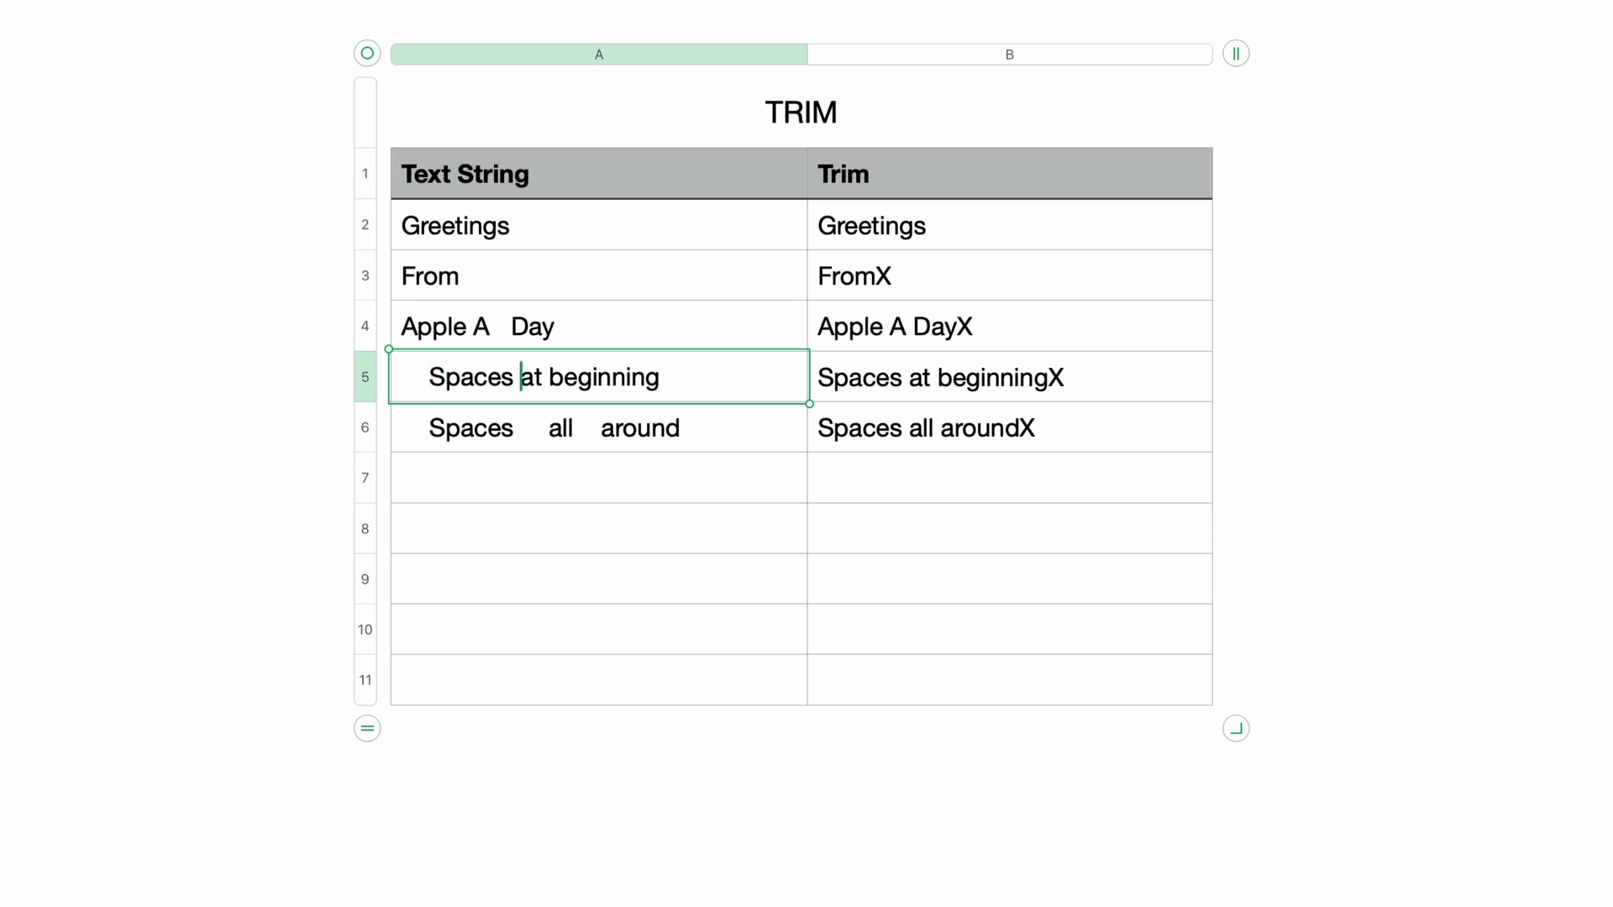
{"action": "left_click", "coordinate": [596, 429]}
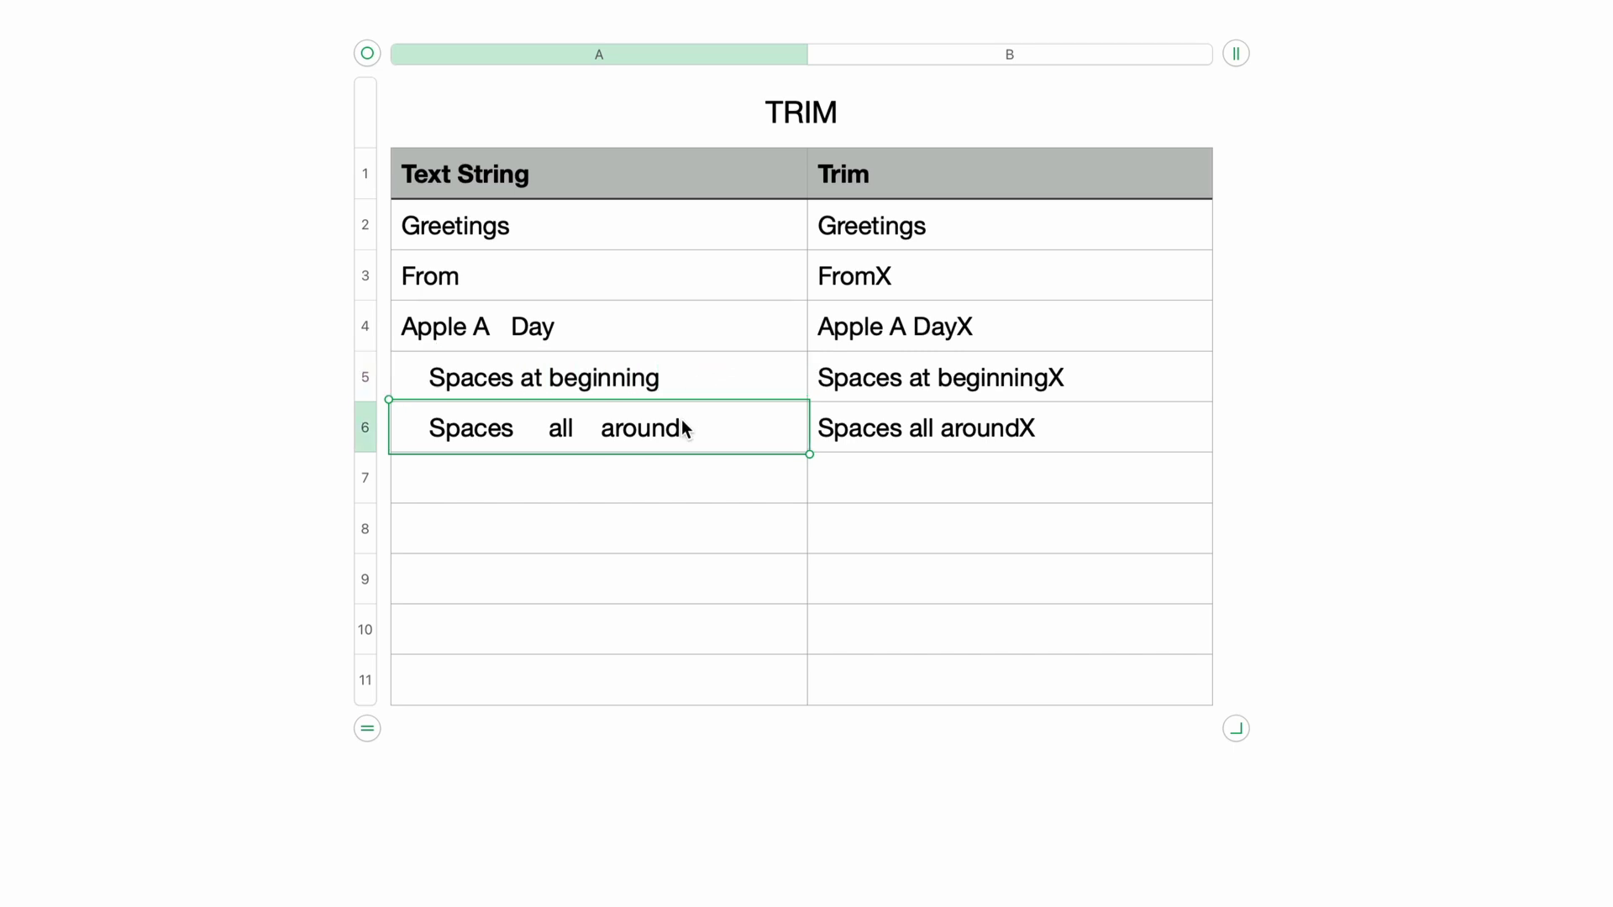